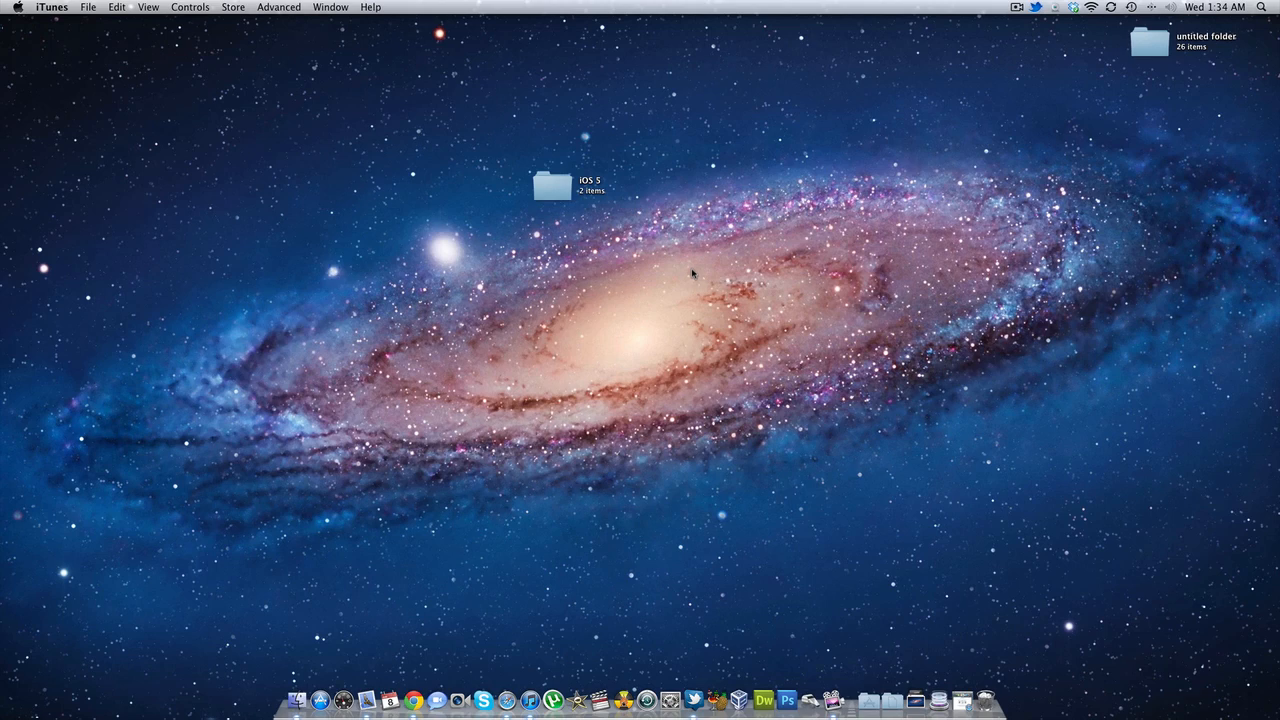
mouse_move(780, 182)
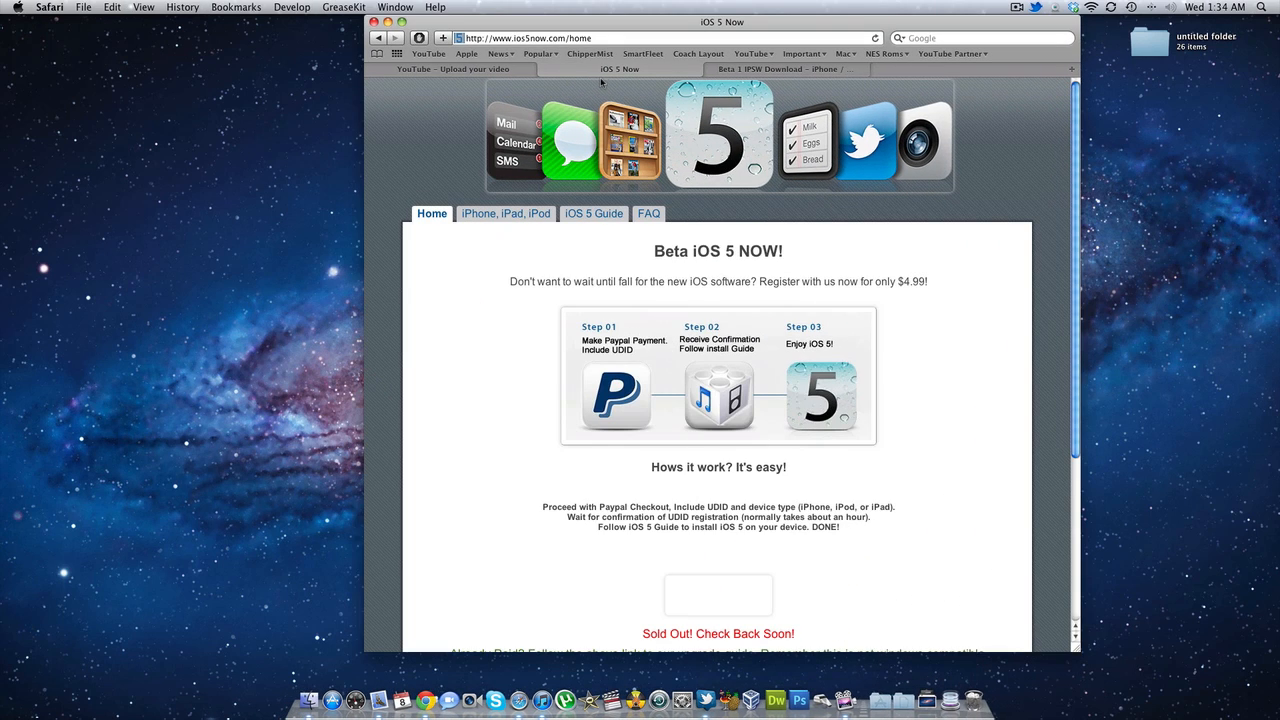
Step: Review the Limera1n iOS 5 beta 1 IPSW direct download links for each device and iTunes 10.5
drag(722, 22, 632, 24)
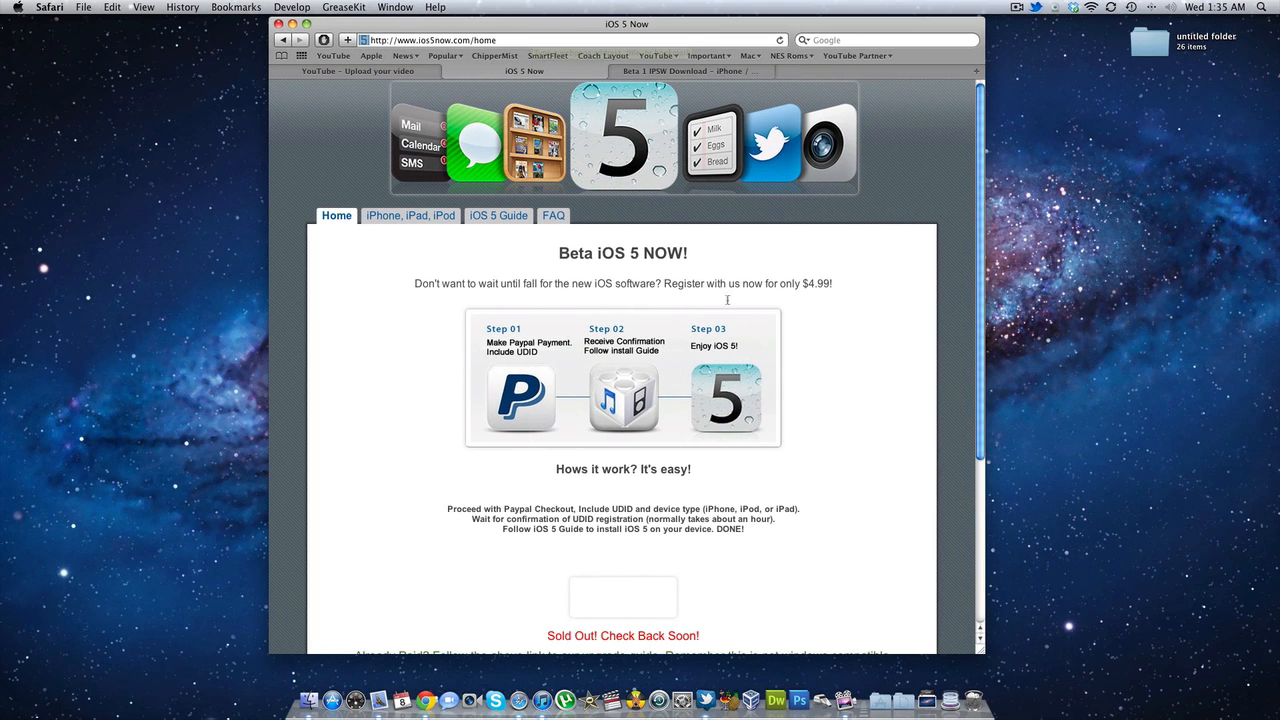
scroll(down, 3)
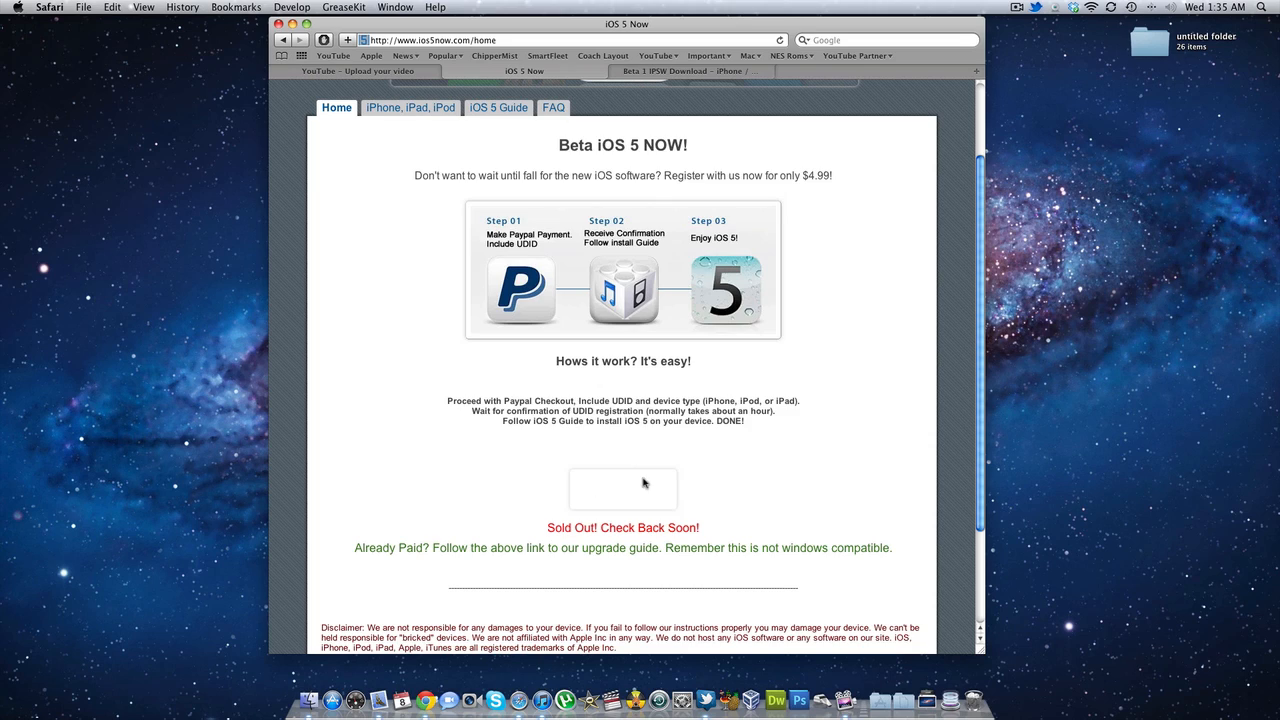
mouse_move(658, 474)
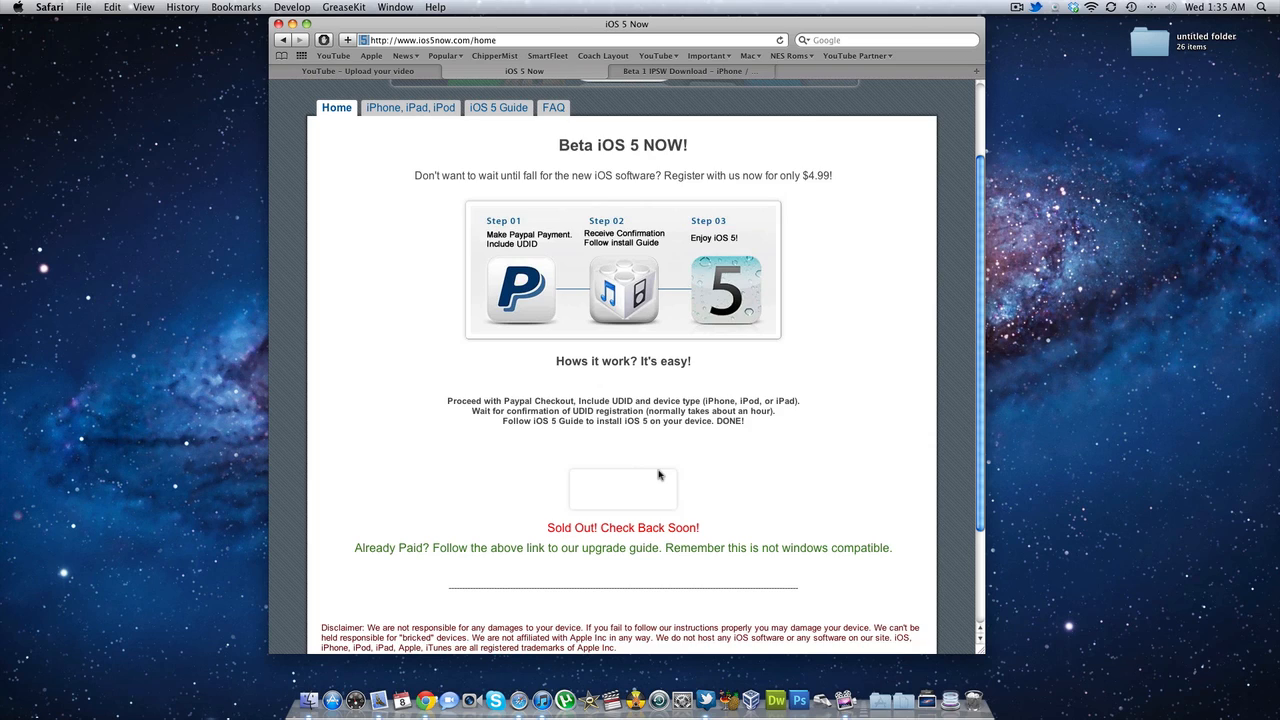
mouse_move(620, 168)
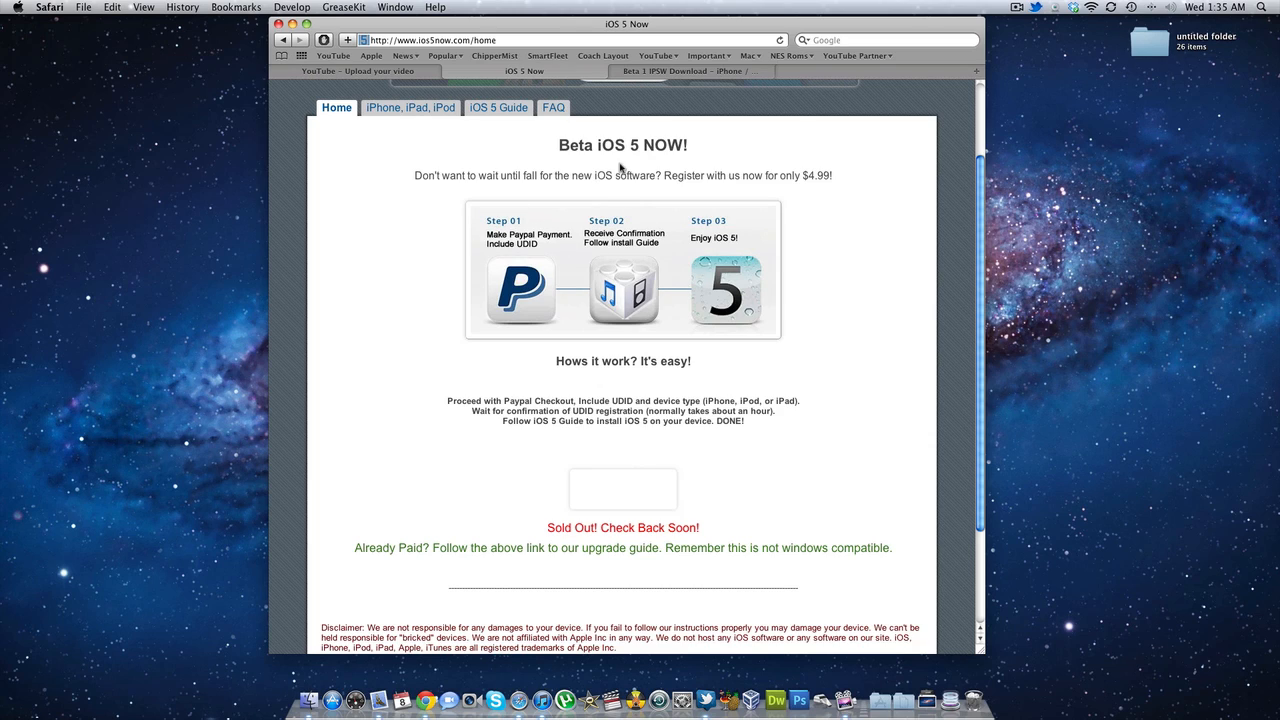
mouse_move(706, 124)
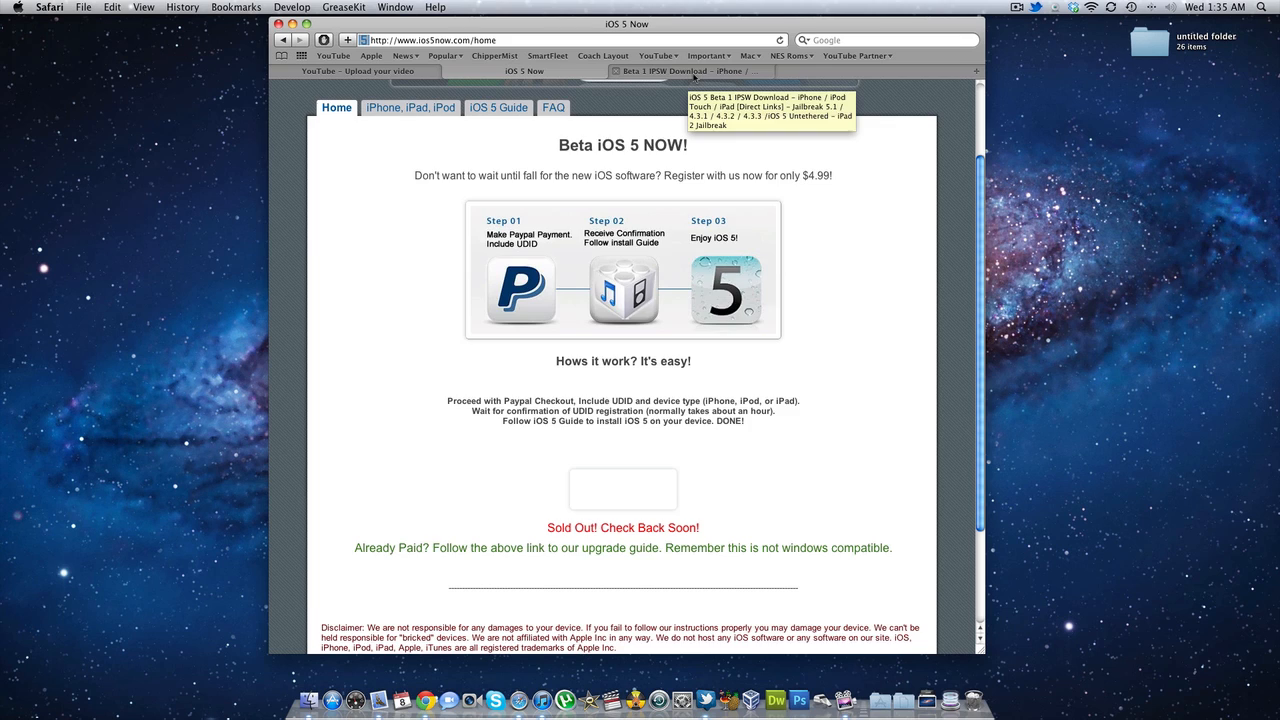
click(660, 72)
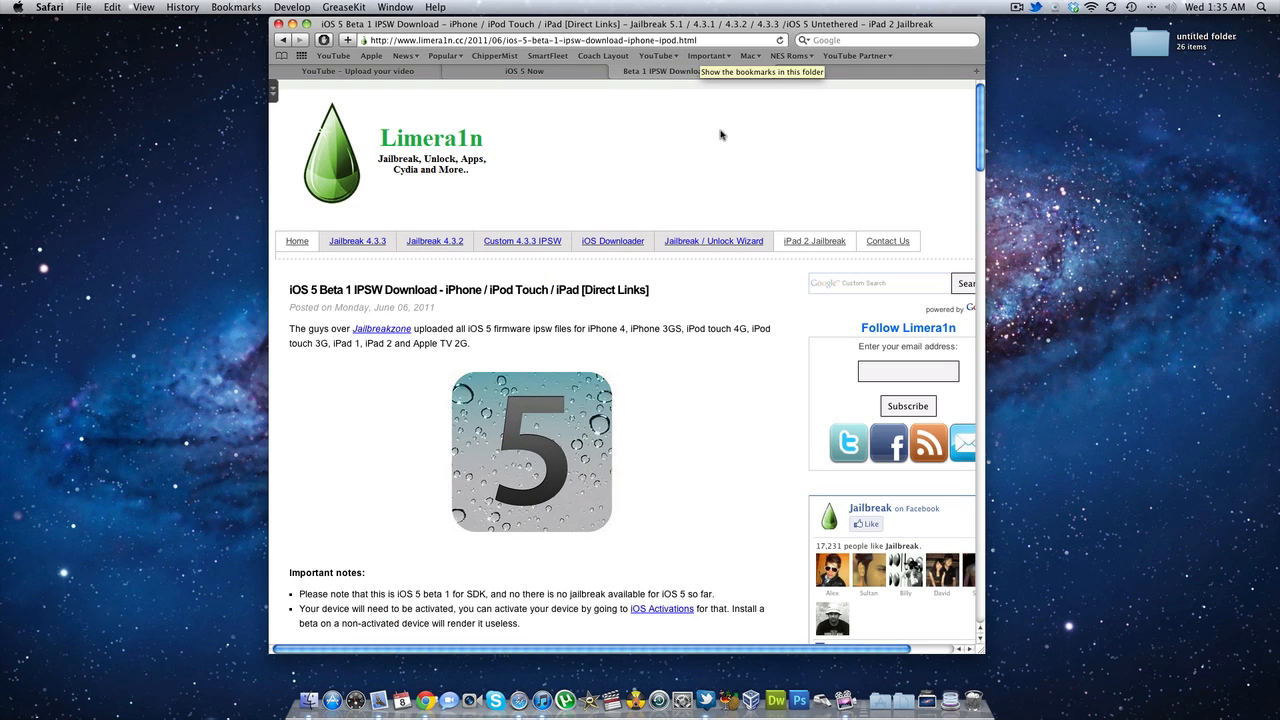
scroll(down, 3)
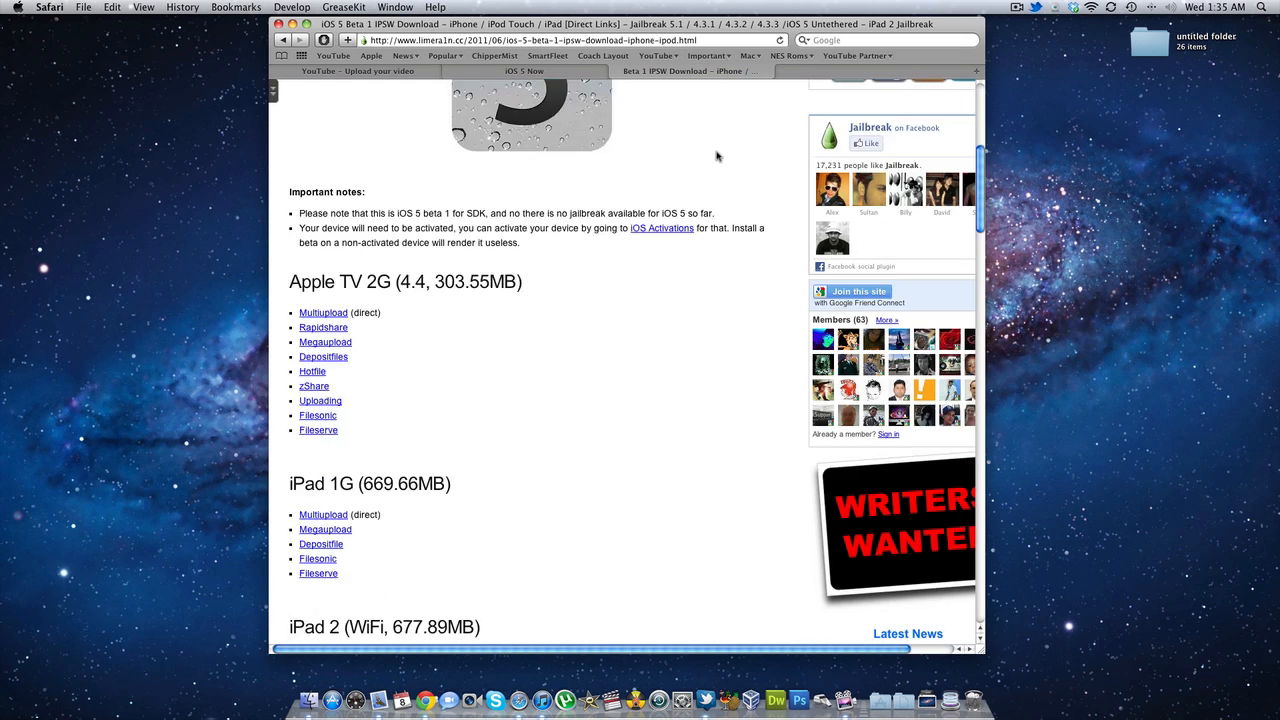
scroll(down, 3)
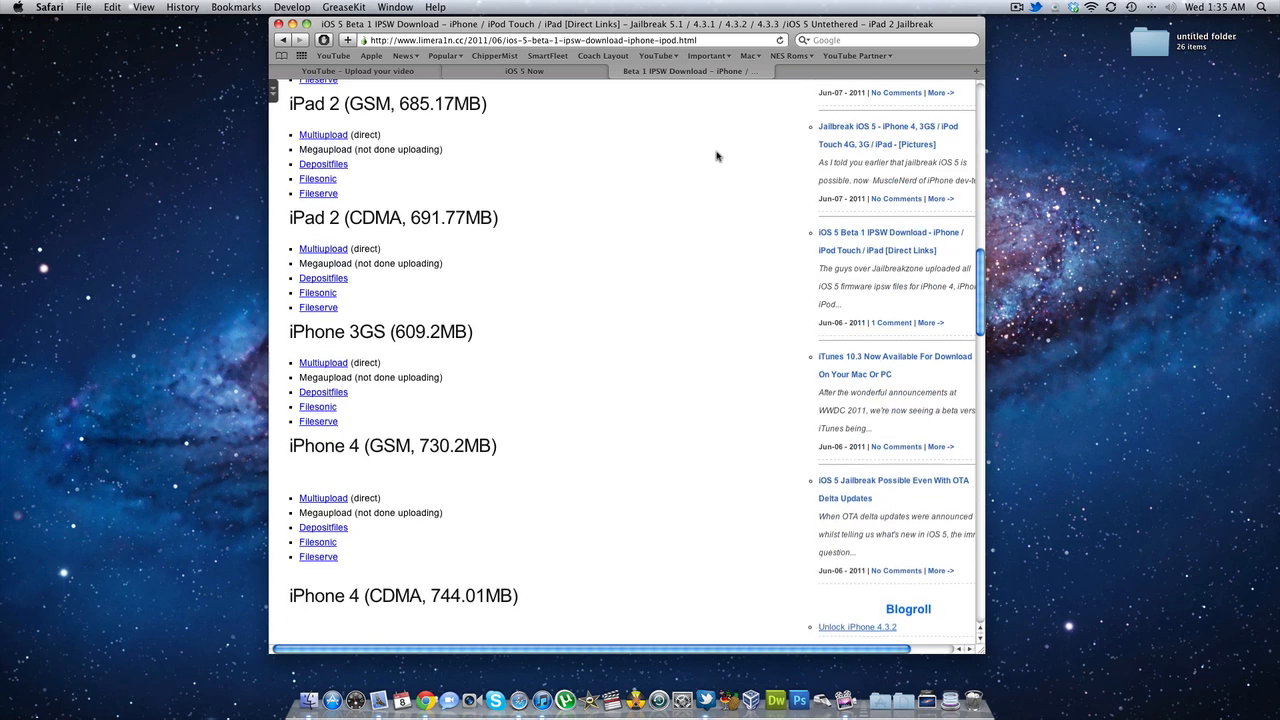
scroll(down, 3)
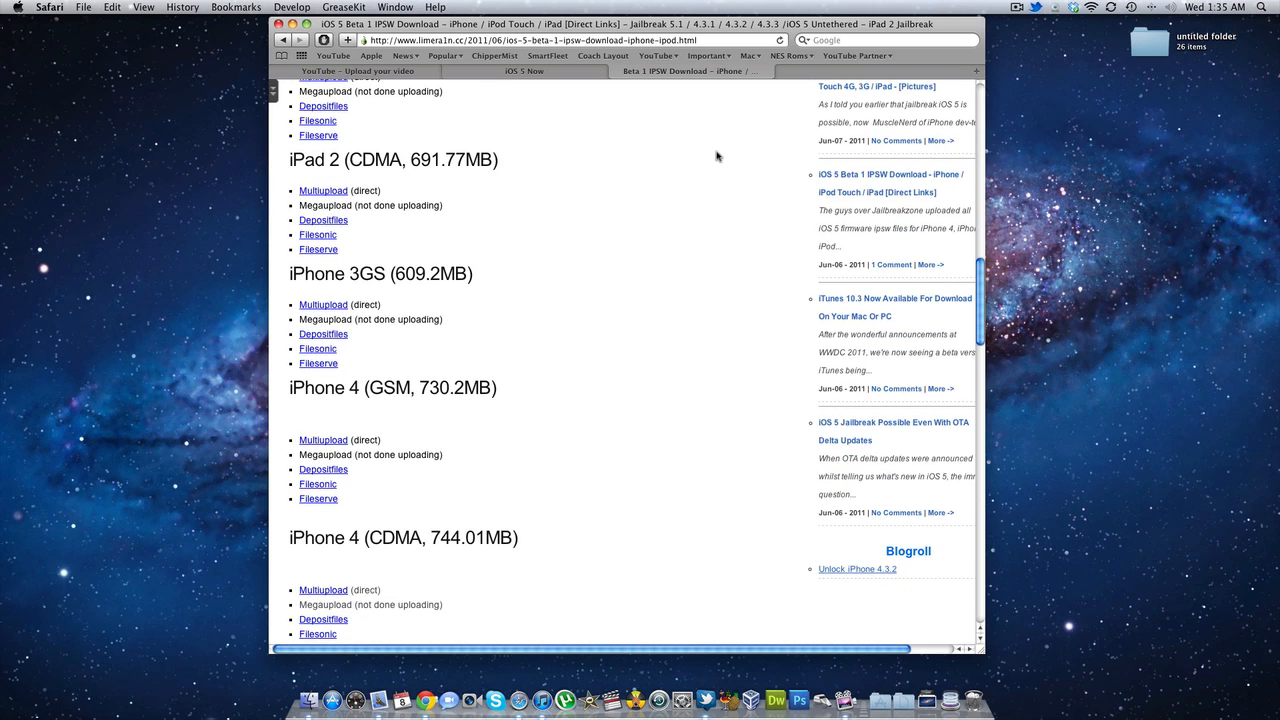
scroll(down, 3)
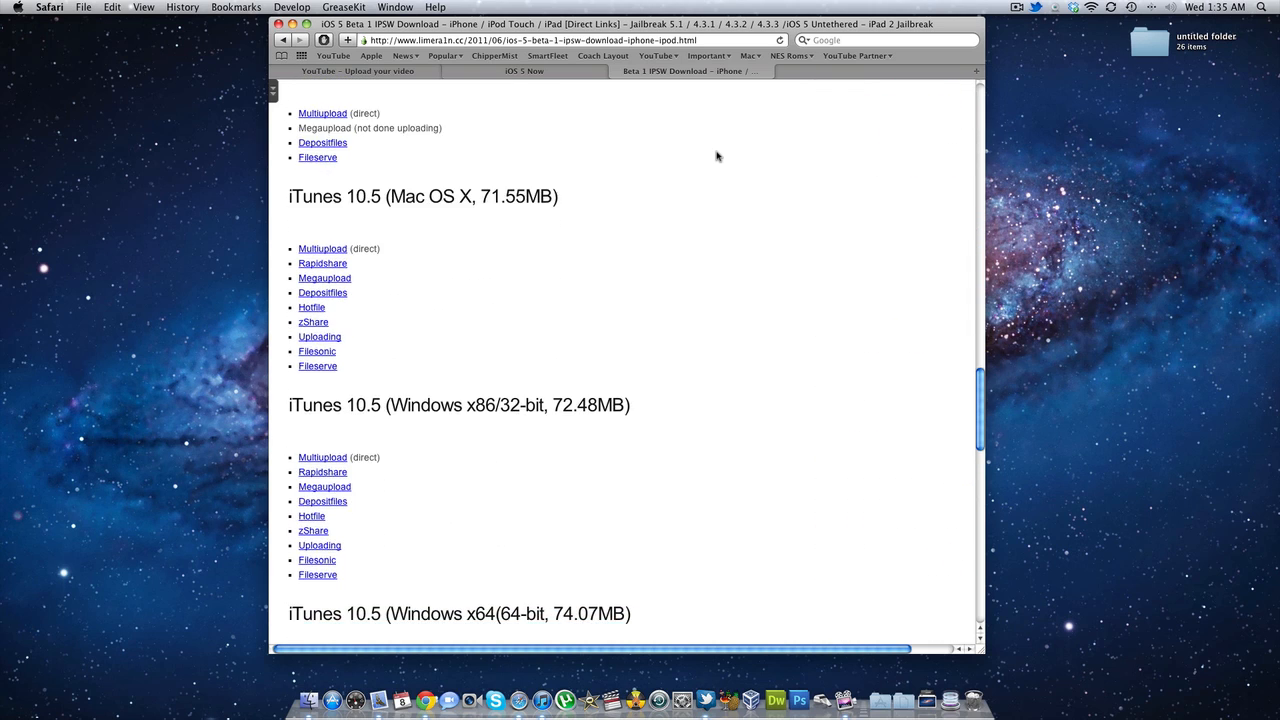
scroll(down, 3)
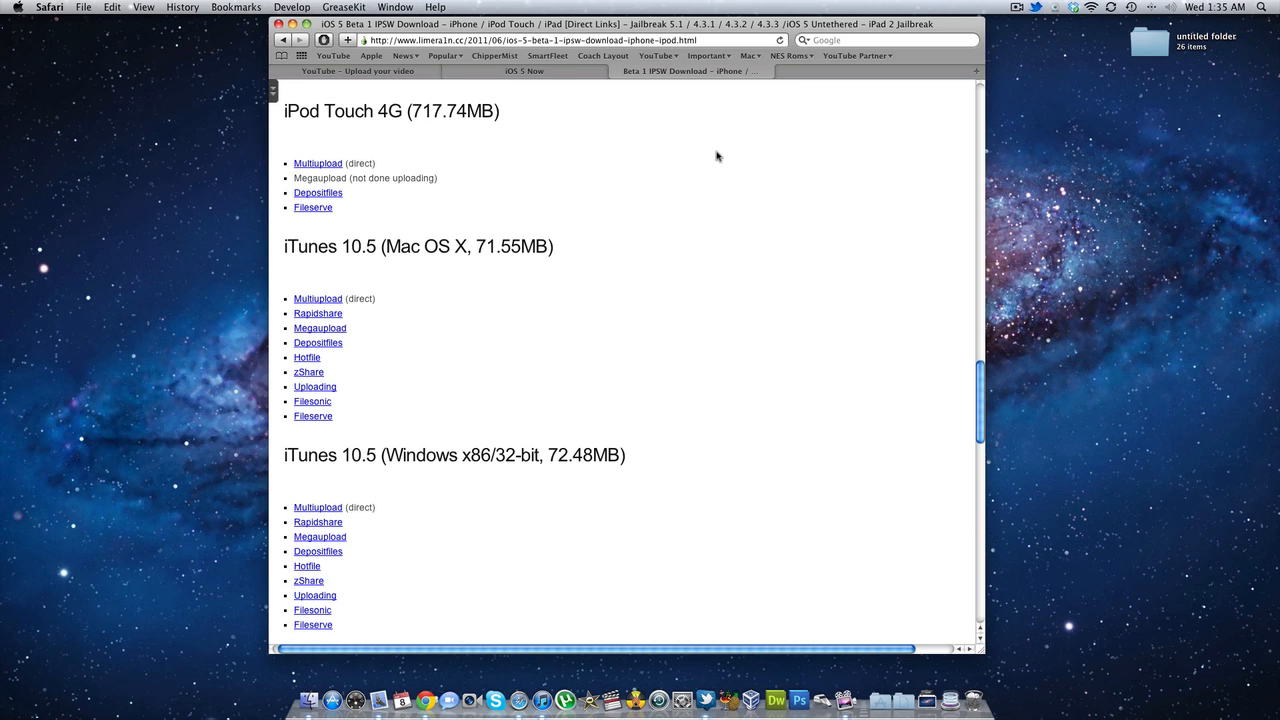
scroll(down, 3)
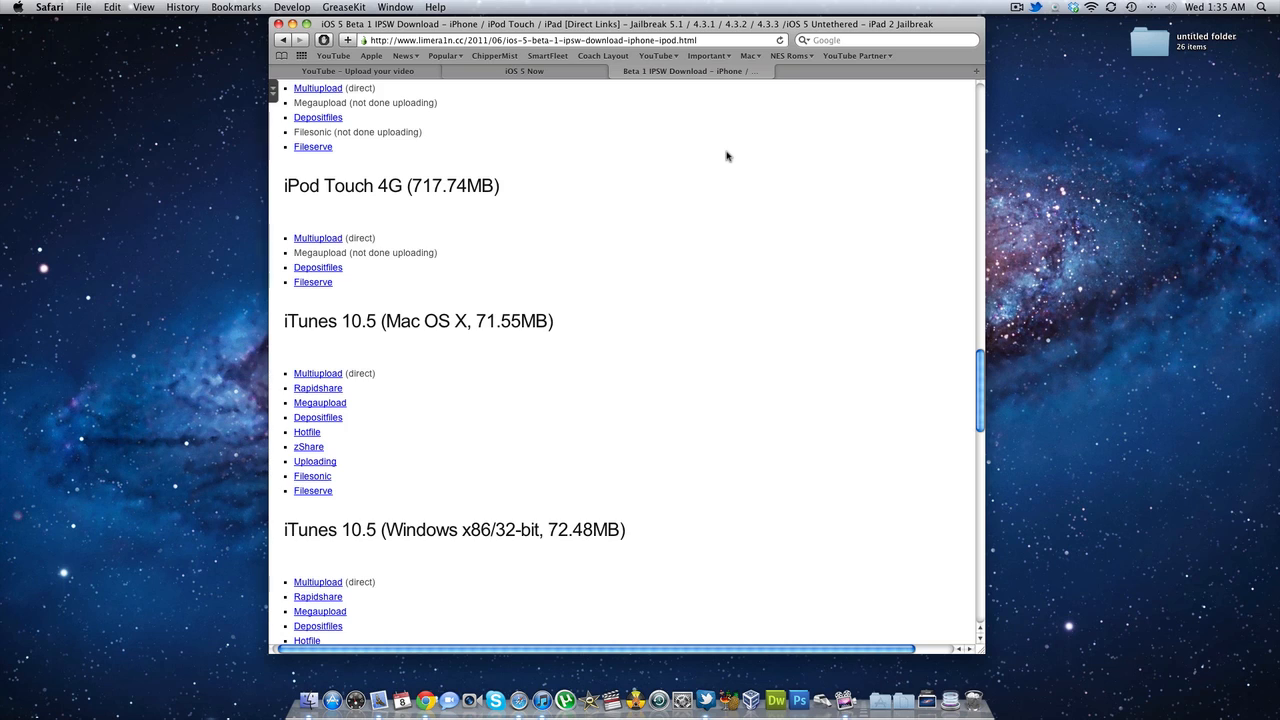
scroll(up, 3)
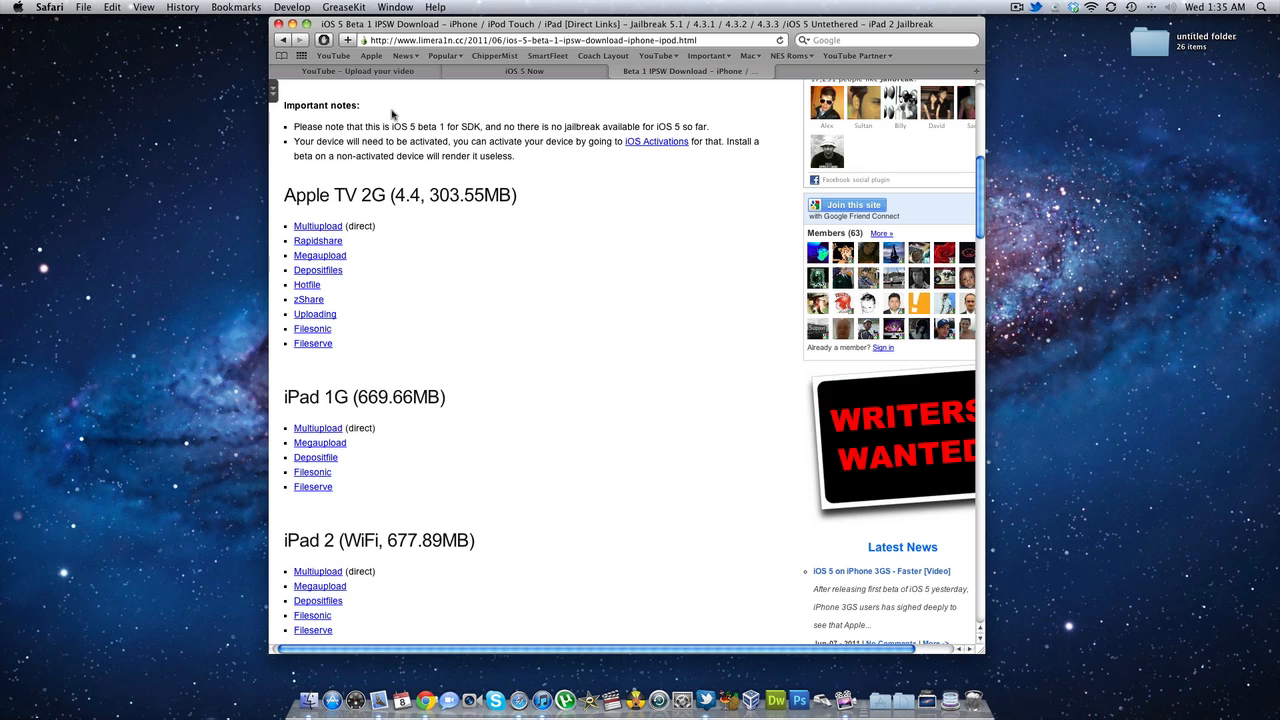
mouse_move(296, 30)
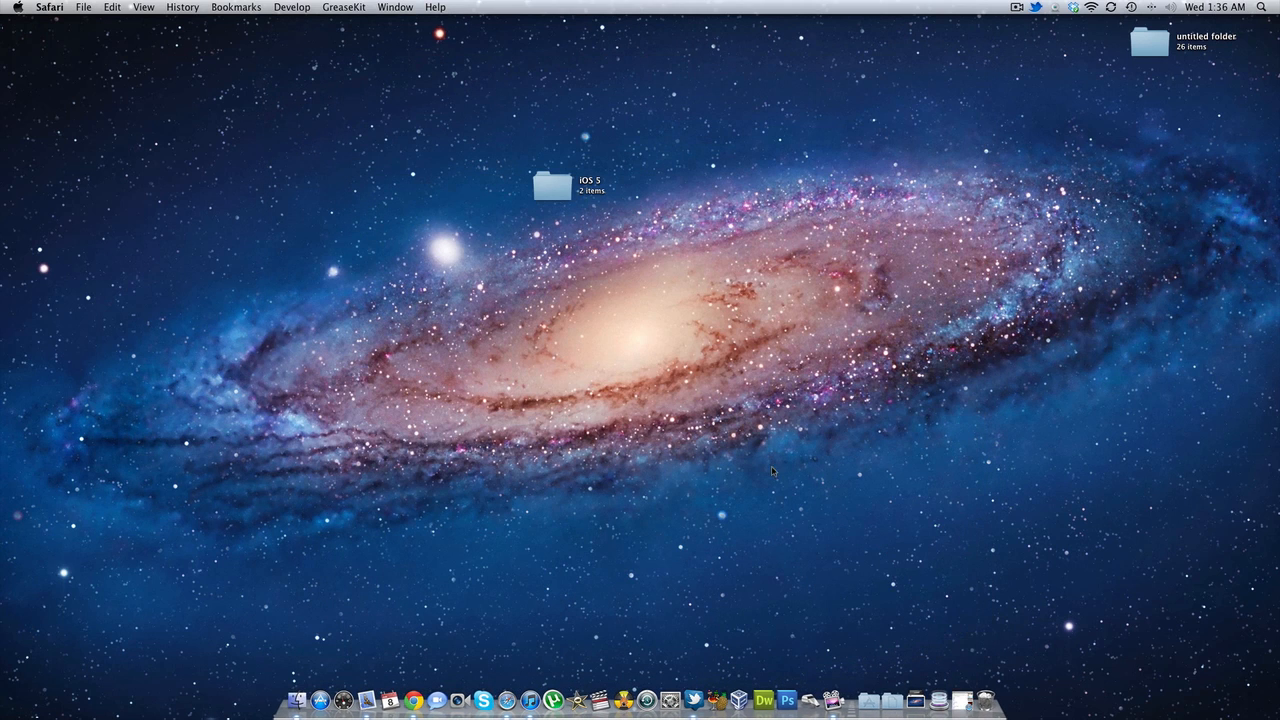
mouse_move(556, 674)
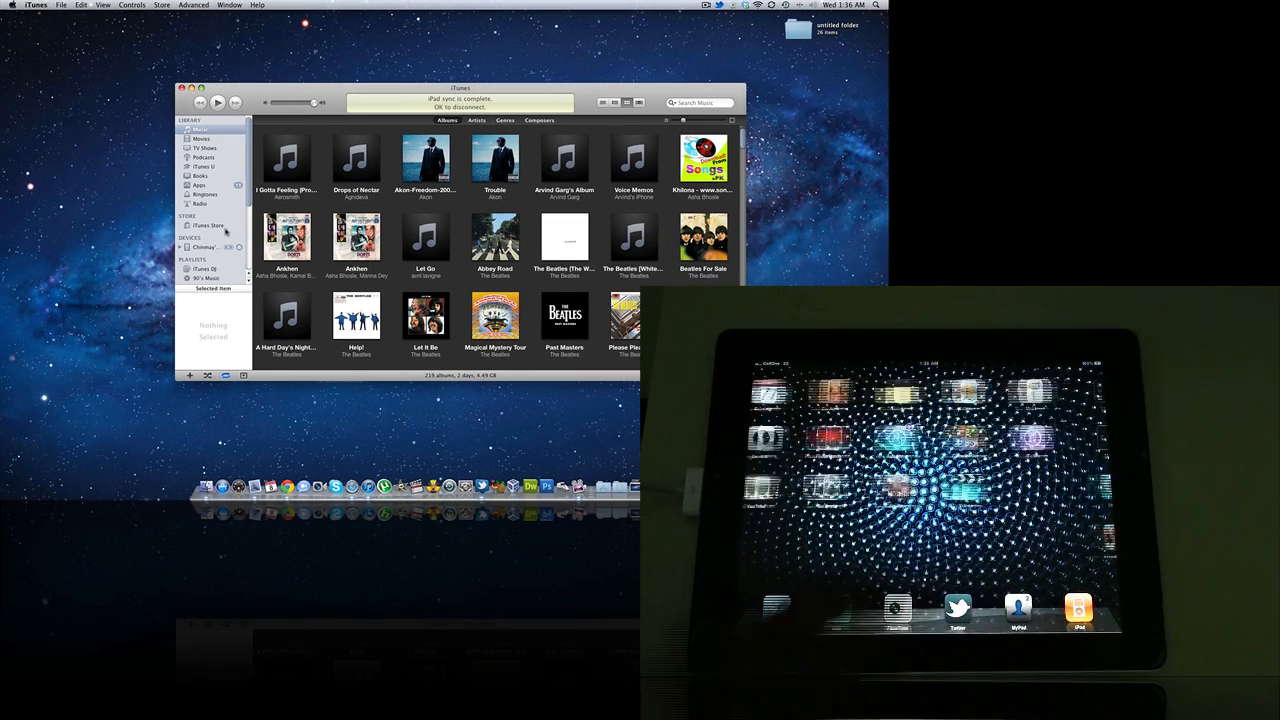
Step: Restore the connected iPad with the beta .ipsw from Desktop > iOS 5, confirming the erase to iOS 5.0
click(204, 248)
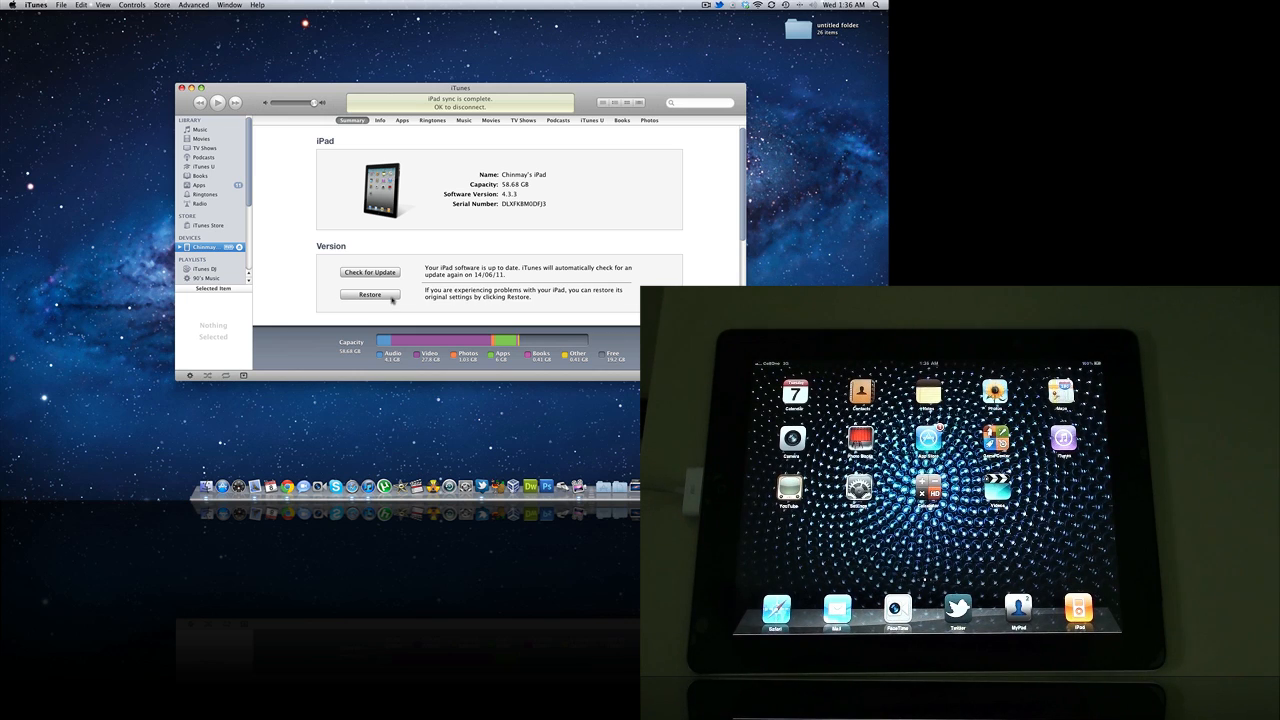
click(368, 294)
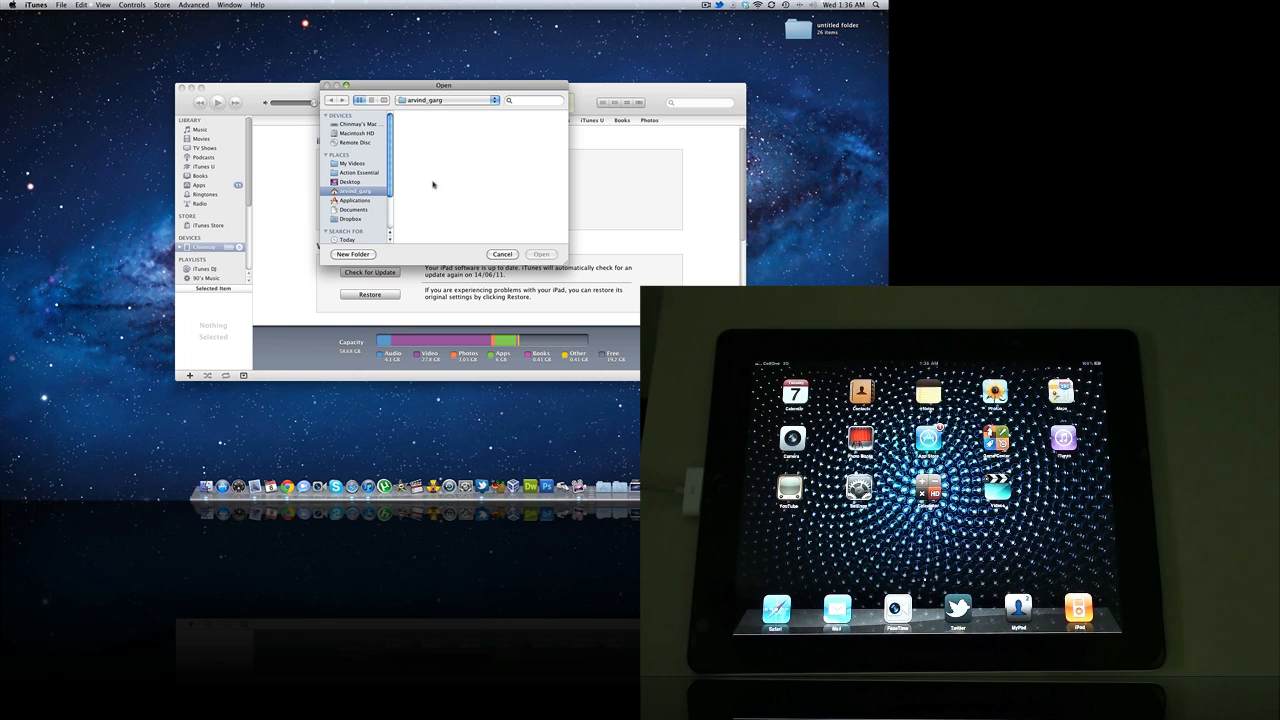
click(350, 182)
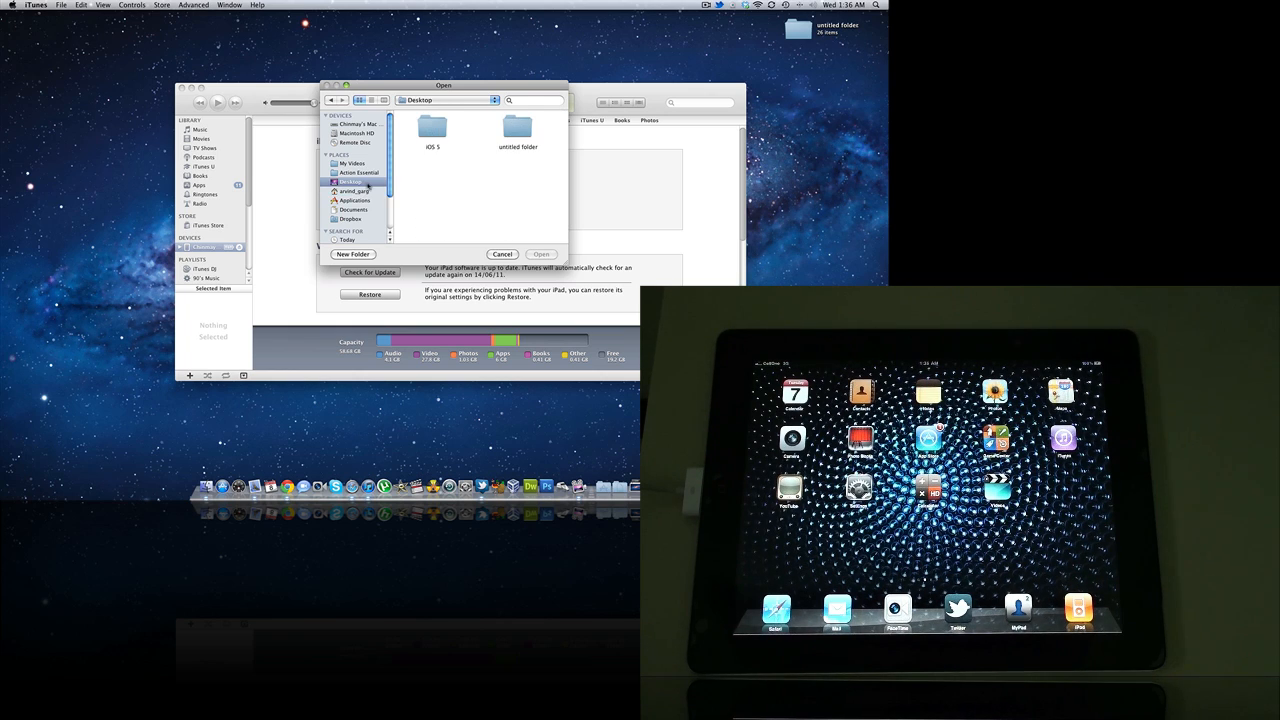
double_click(432, 130)
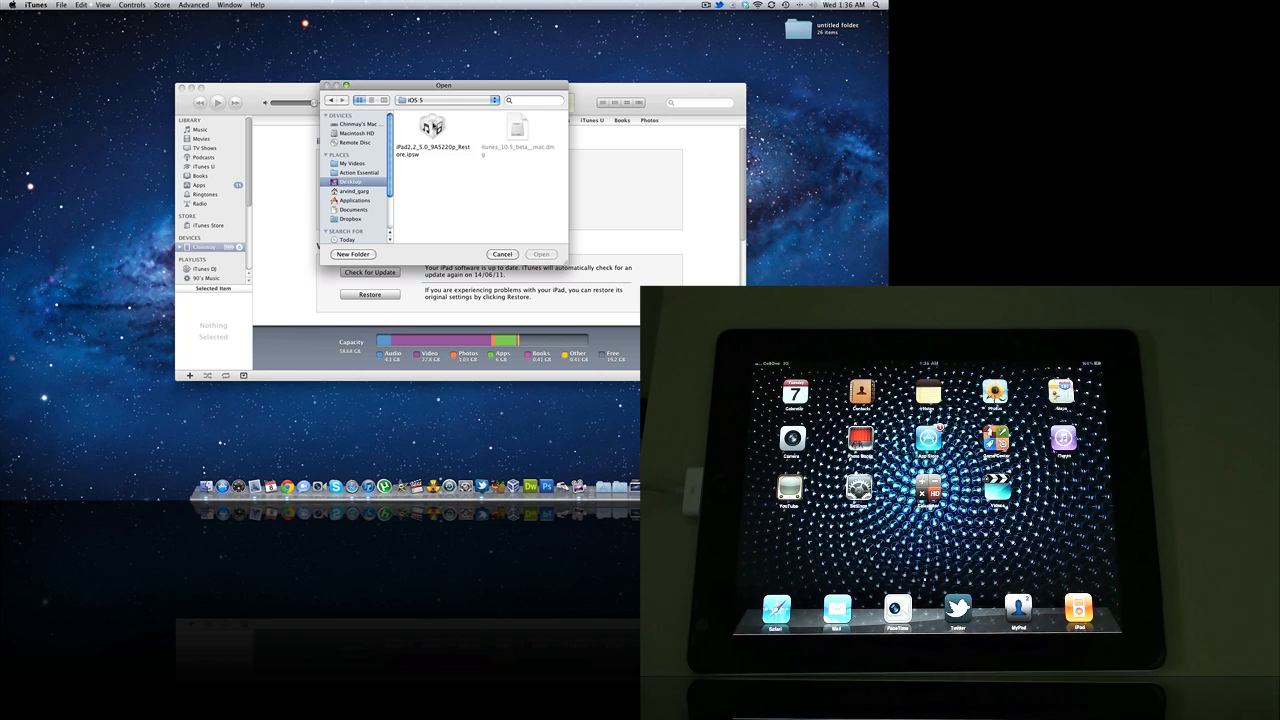
click(540, 252)
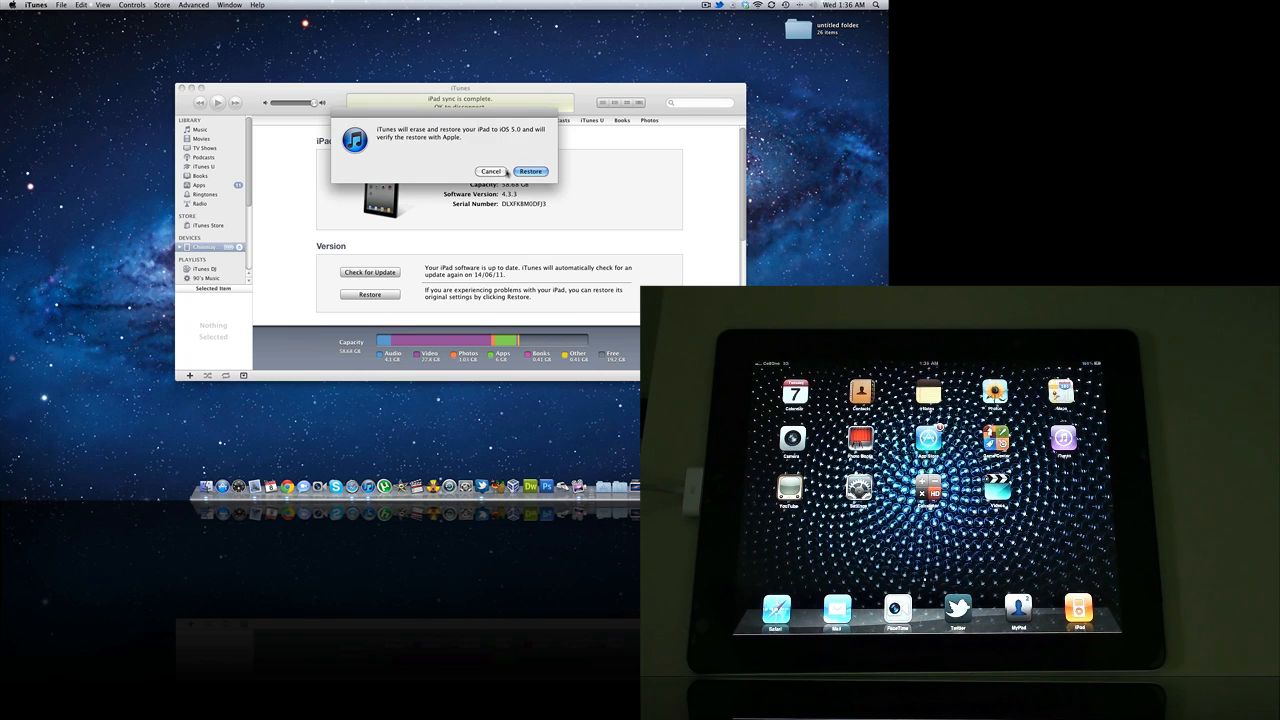
click(532, 172)
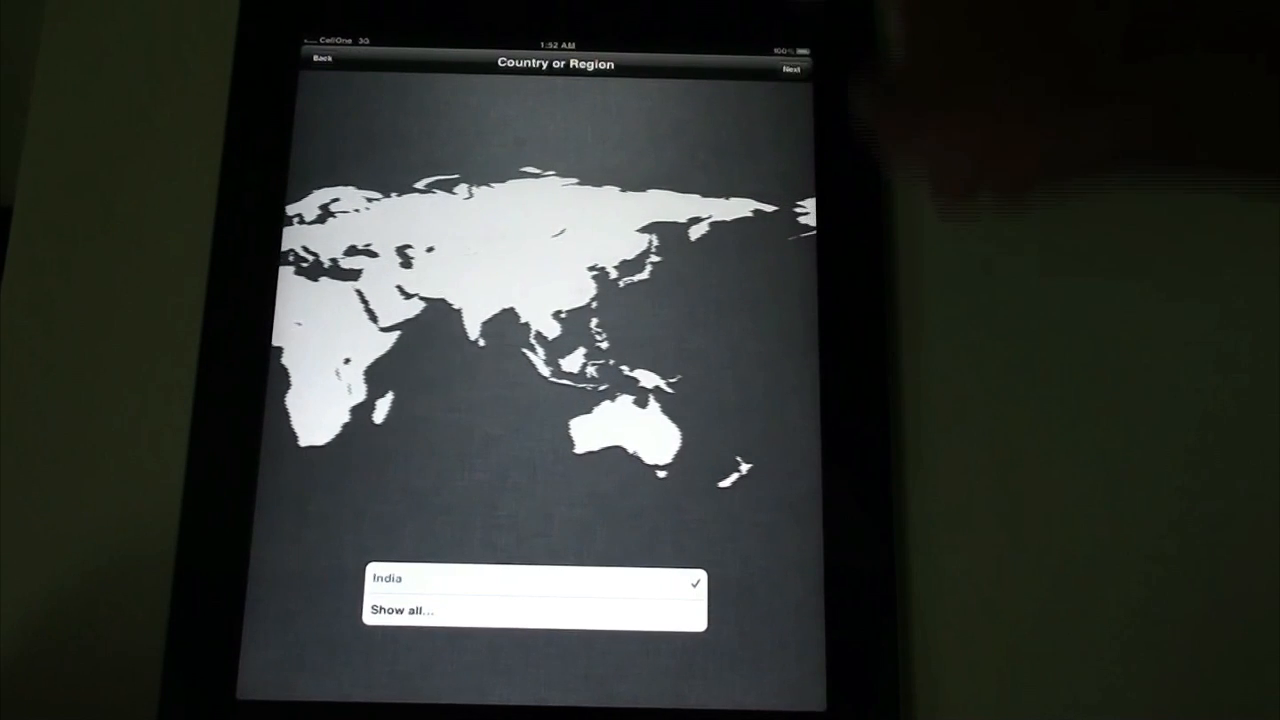
Step: Keep India as the country or region and continue to the Set Up iPad options
click(792, 66)
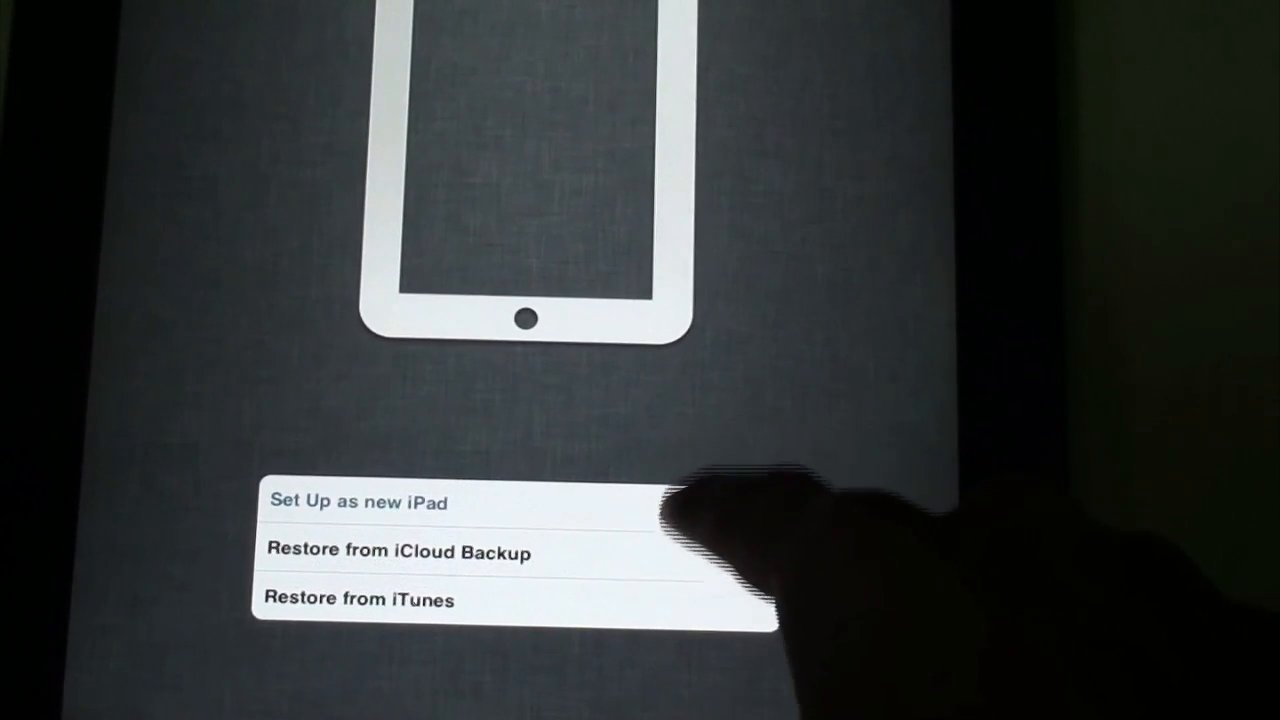
Step: Set up as a new iPad, skip the Apple ID, keep diagnostics unsent and finish setup
click(356, 502)
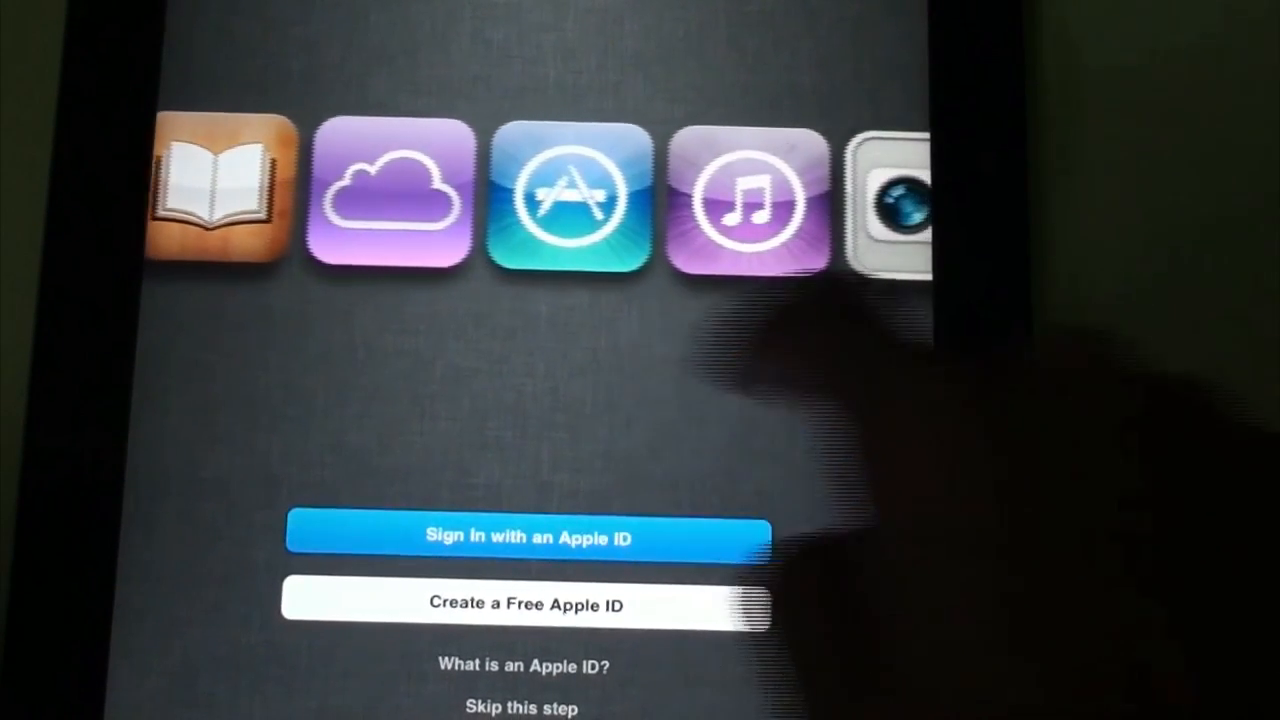
click(520, 604)
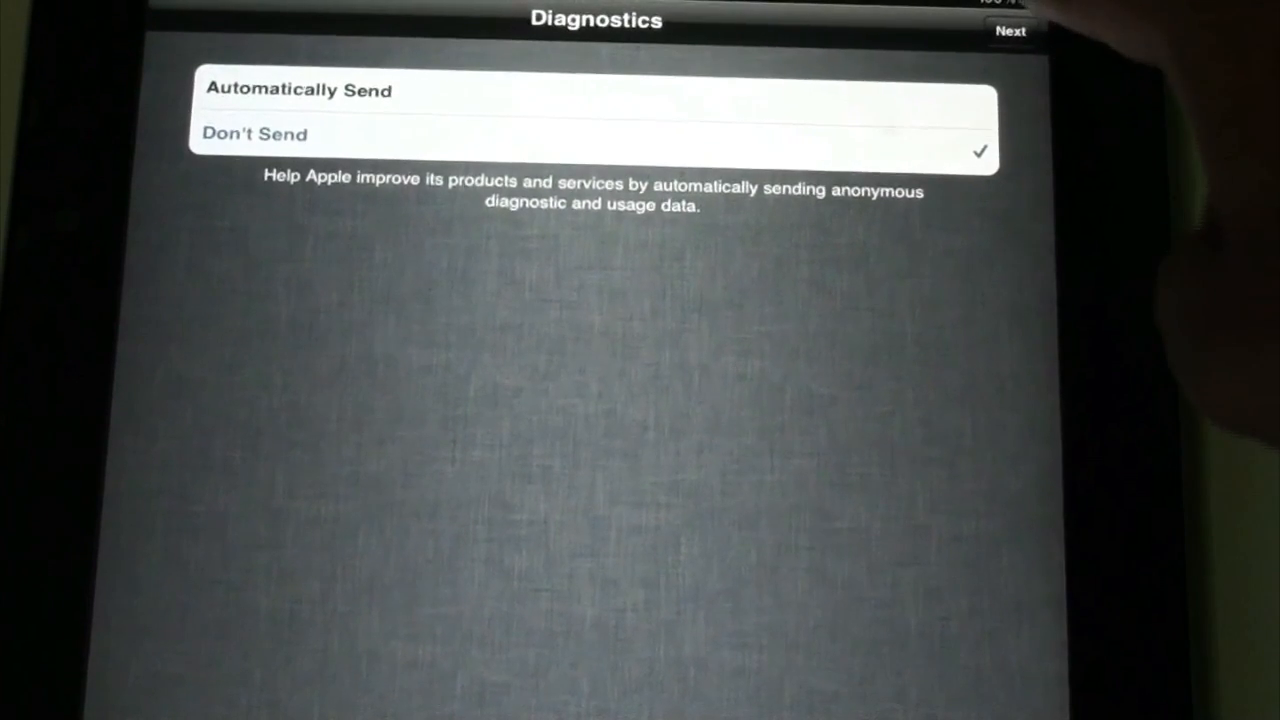
click(1010, 32)
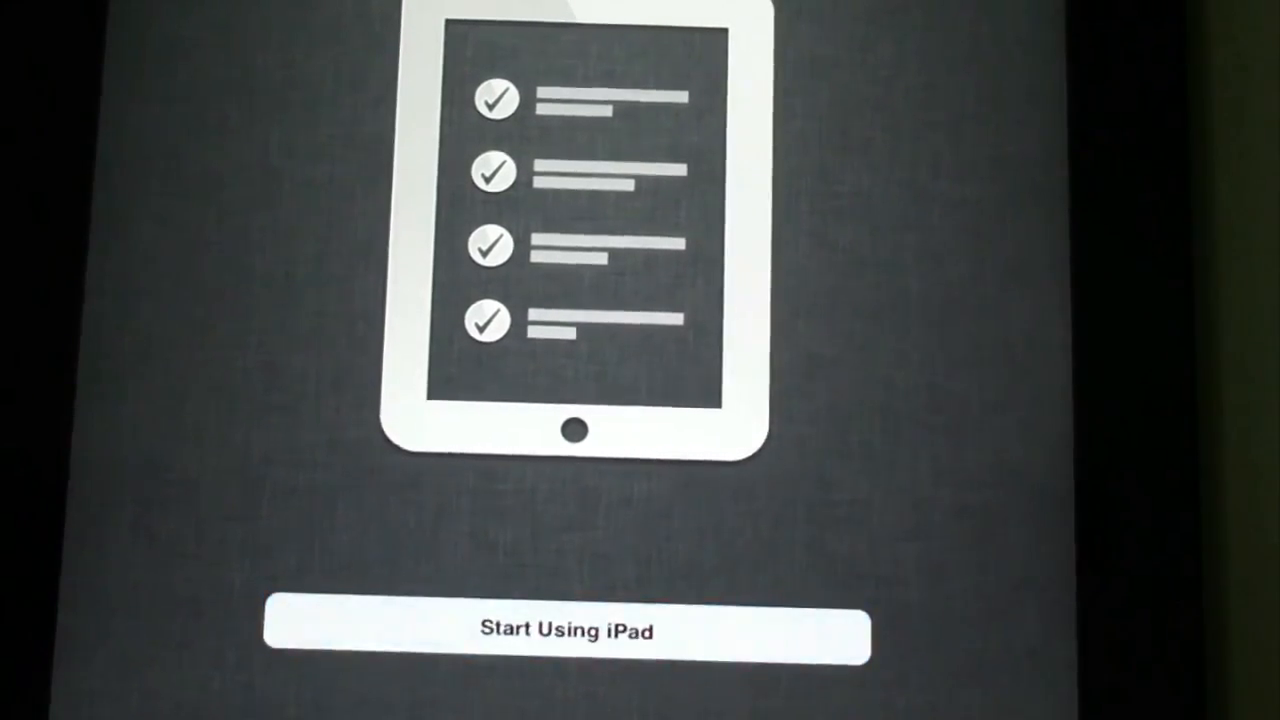
click(564, 630)
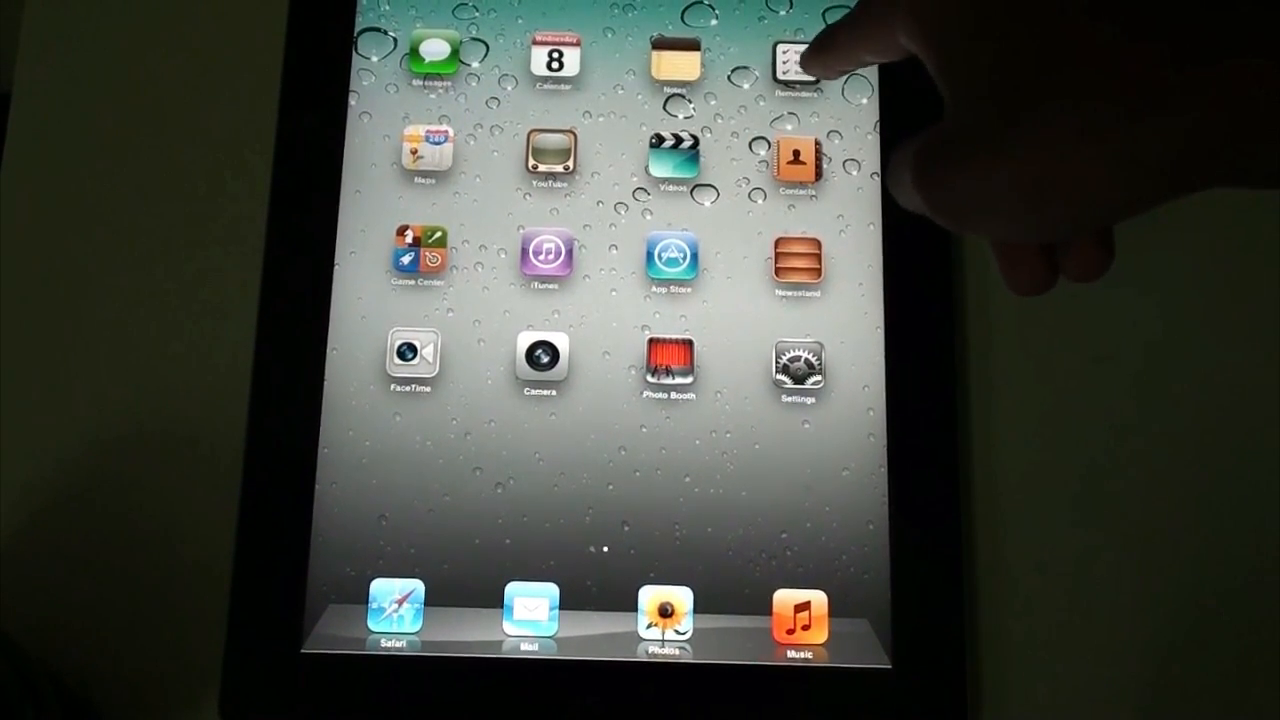
Step: Start using the iPad and view the empty Newsstand shelf on the home screen
click(796, 56)
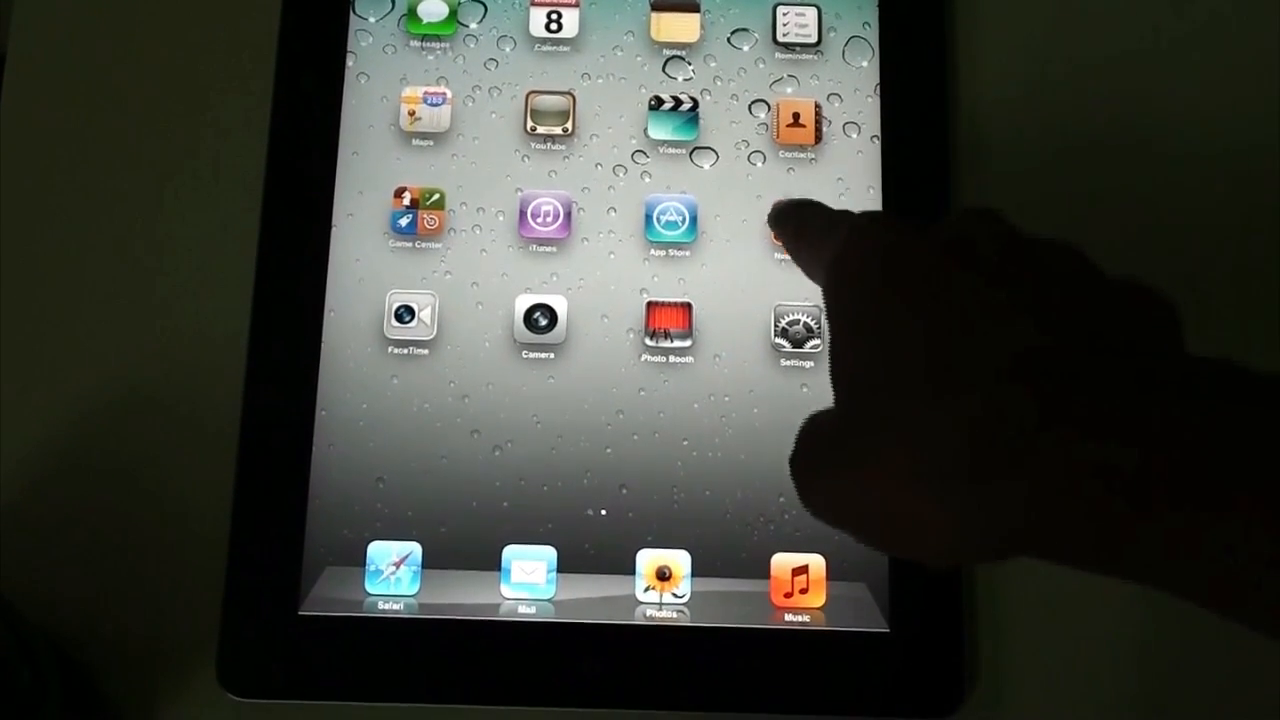
click(796, 230)
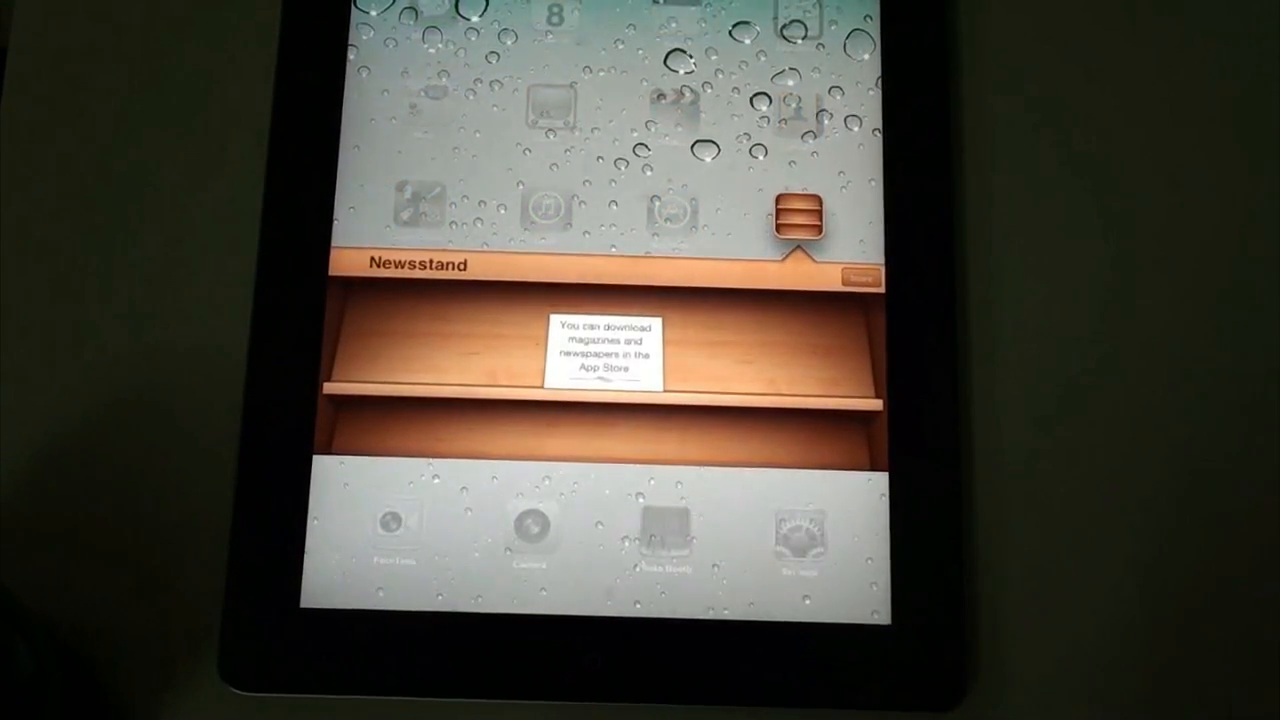